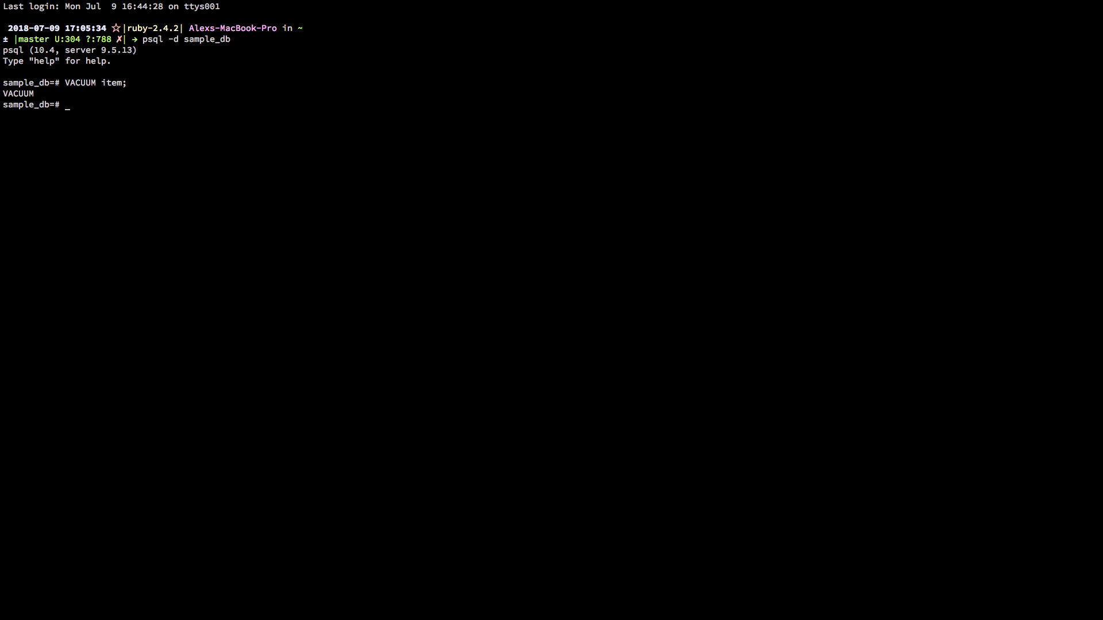
Run VACUUM on the item table in sample_db.
text(VACUUM you)
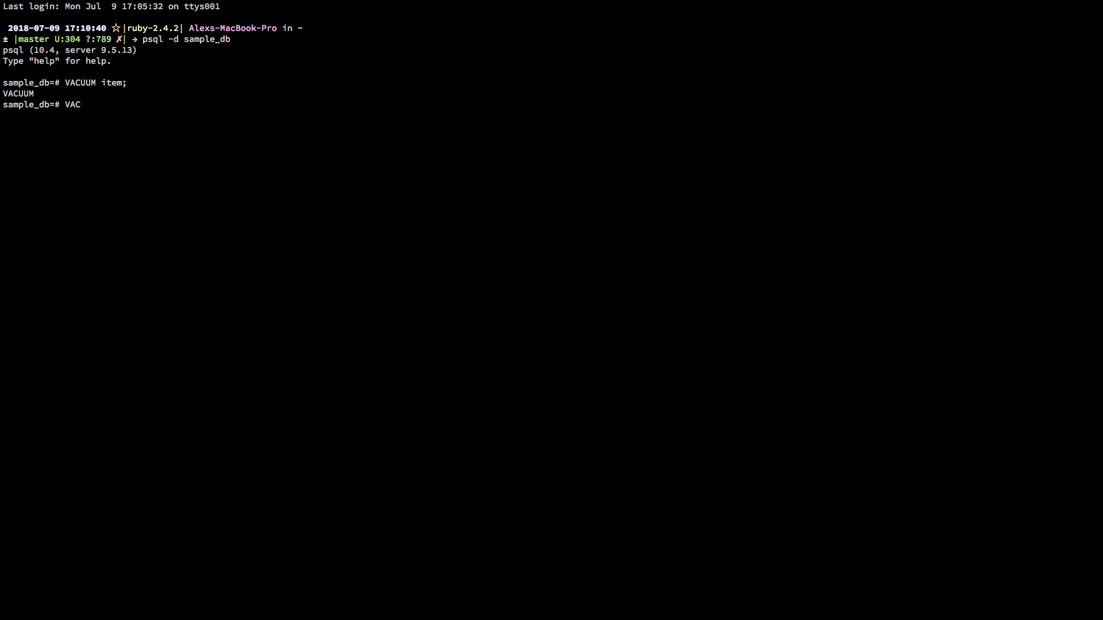
Run VACUUM FULL on sample_db, then VACUUM ANALYZE on the item table.
key(Return)
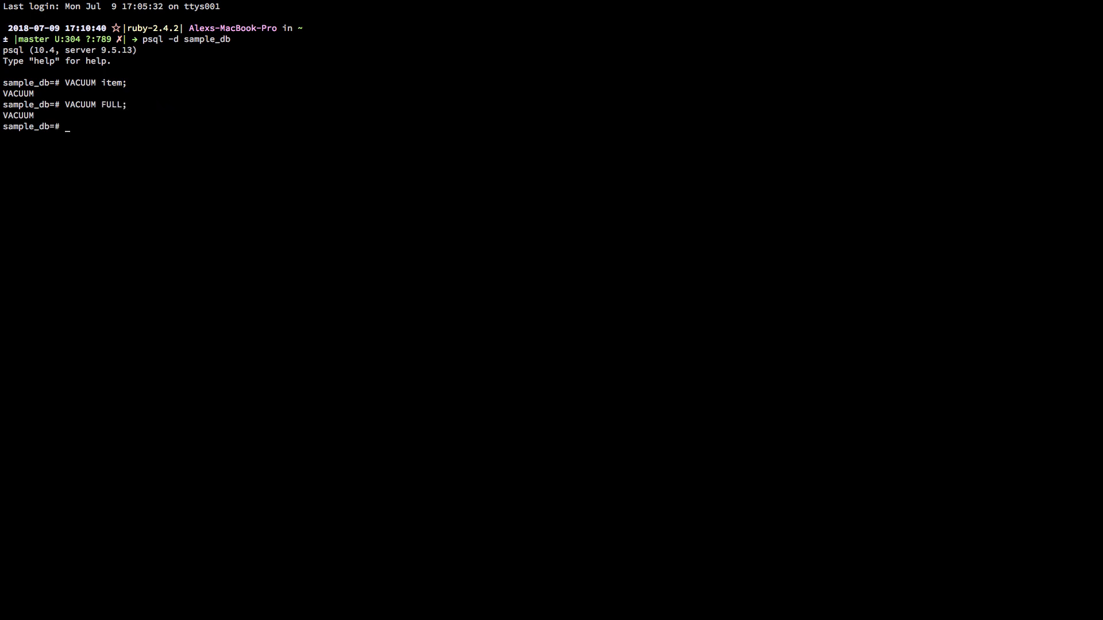
text(VACUUM ANALYZE item;)
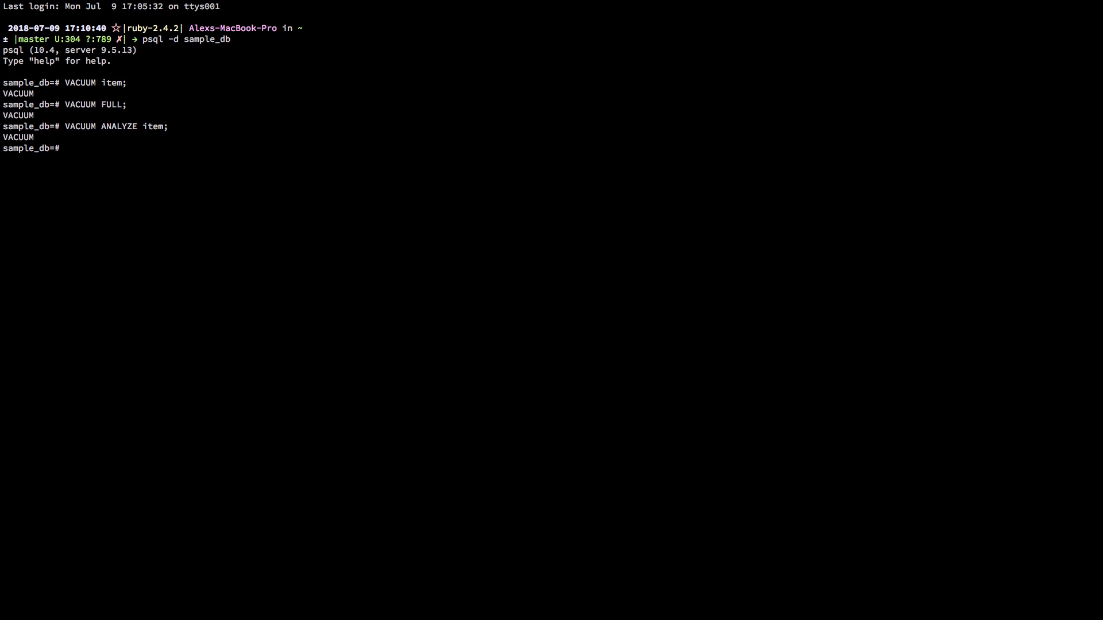
text(VAC)
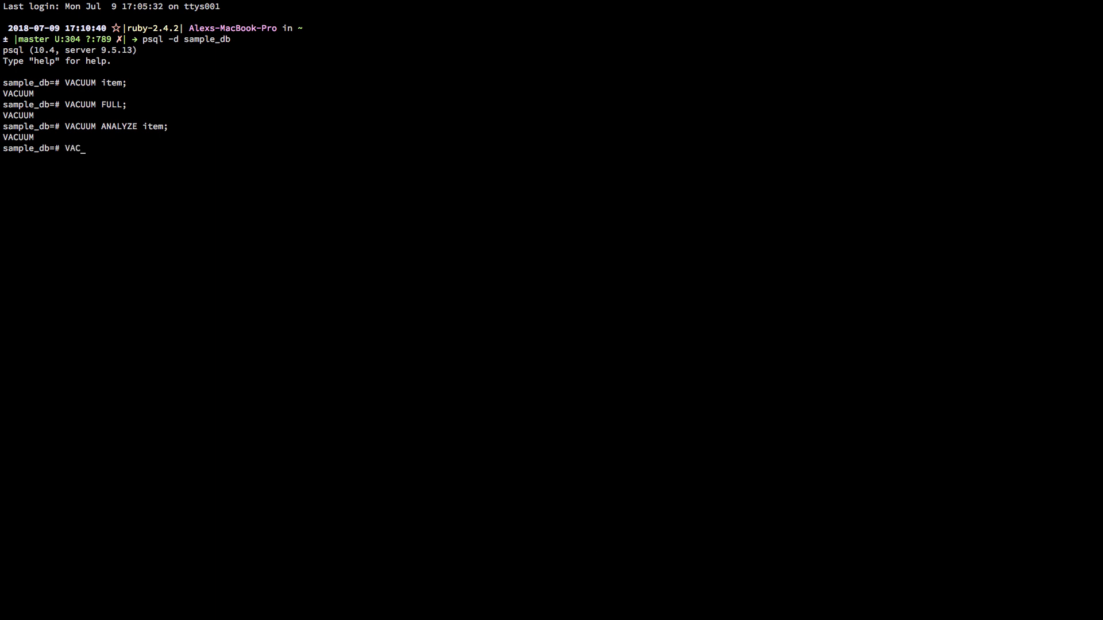
key(Return)
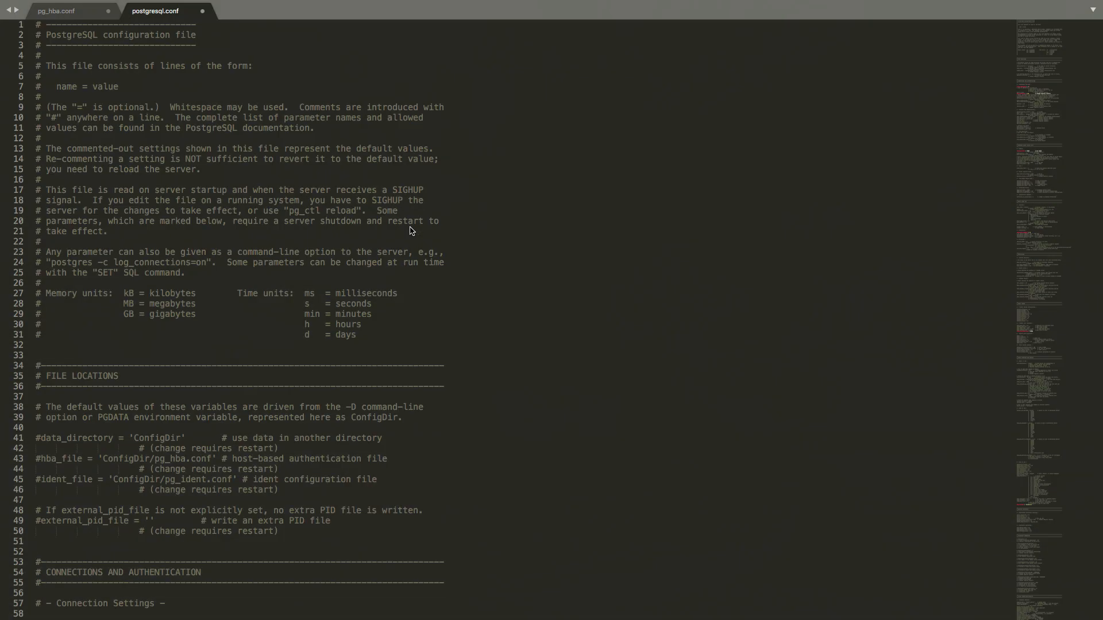
Scroll postgresql.conf to the AUTOVACUUM PARAMETERS section around line 449.
scroll(down, 3)
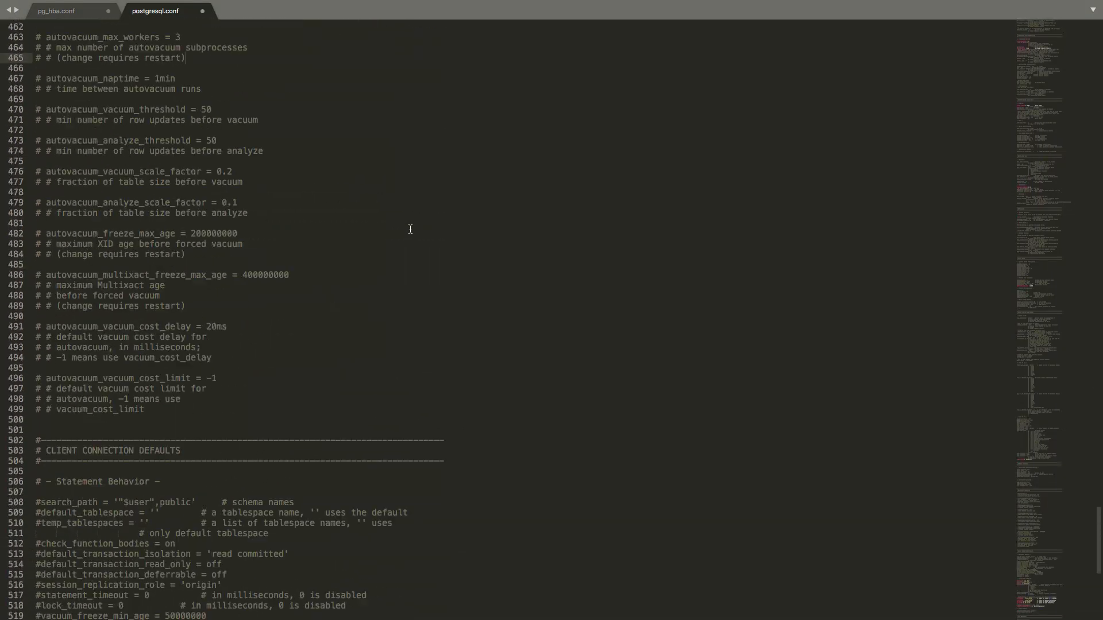
scroll(down, 3)
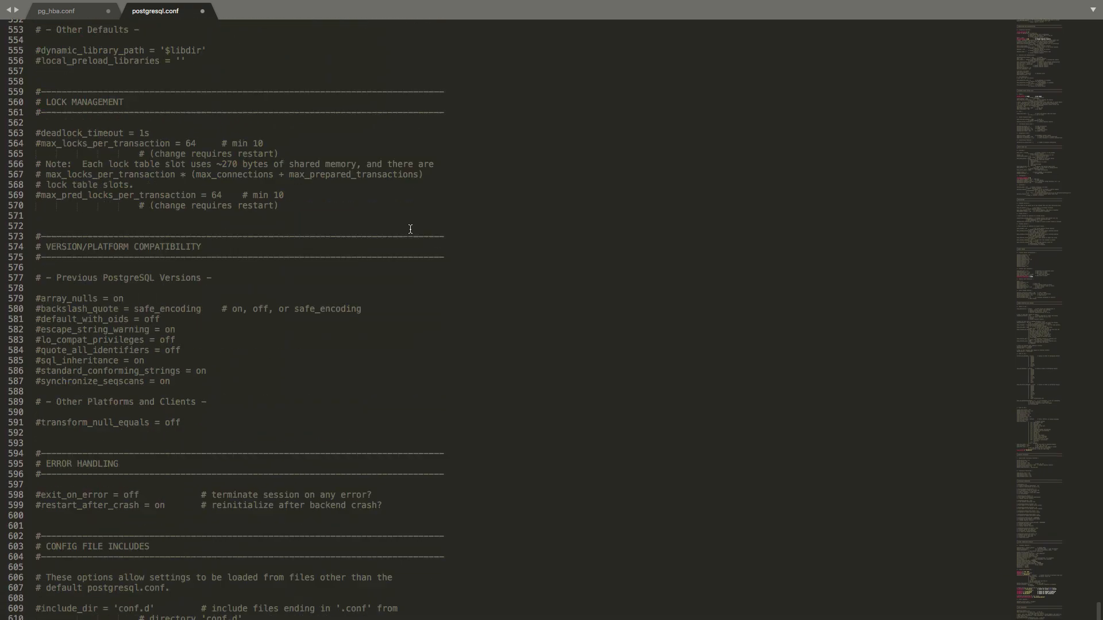
scroll(up, 3)
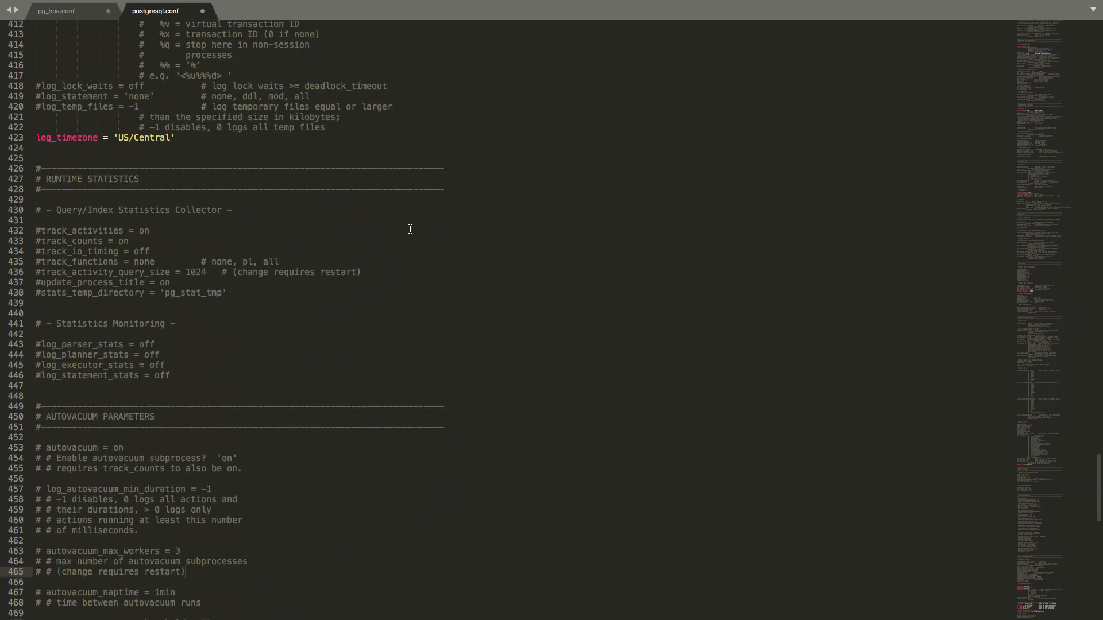